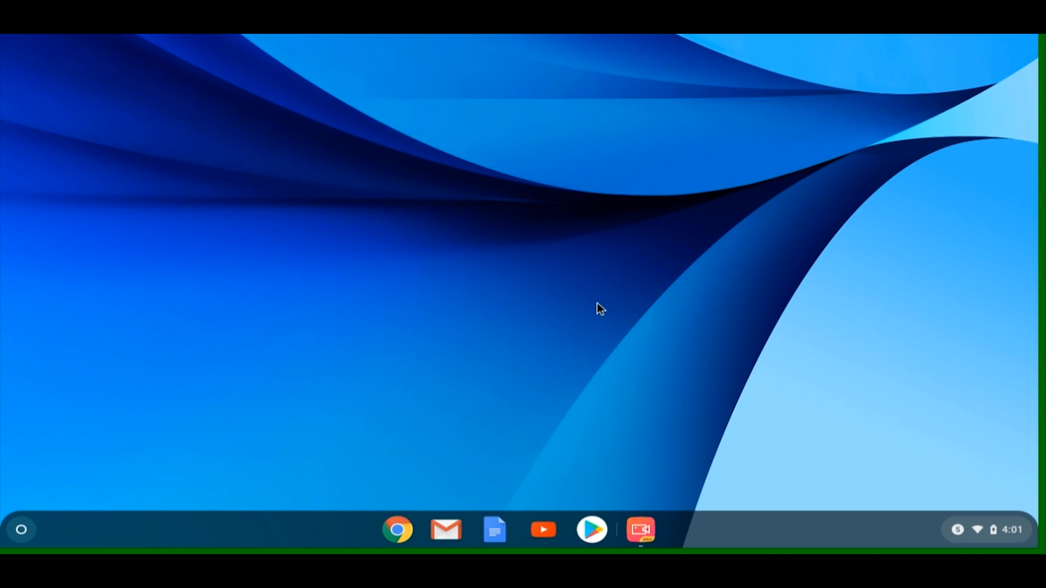
{"action": "mouse_move", "coordinate": [582, 316]}
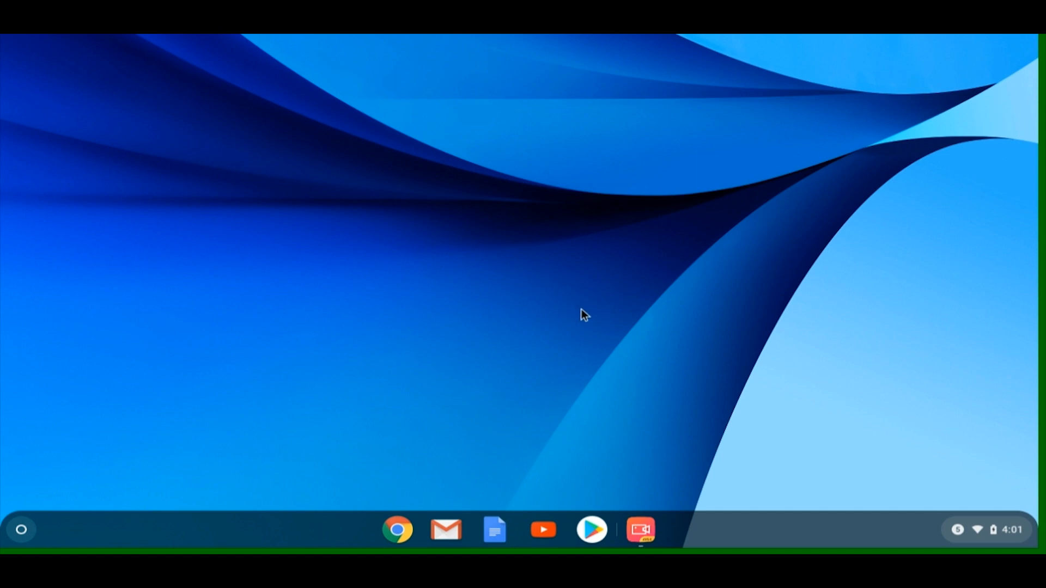
{"action": "mouse_move", "coordinate": [592, 529]}
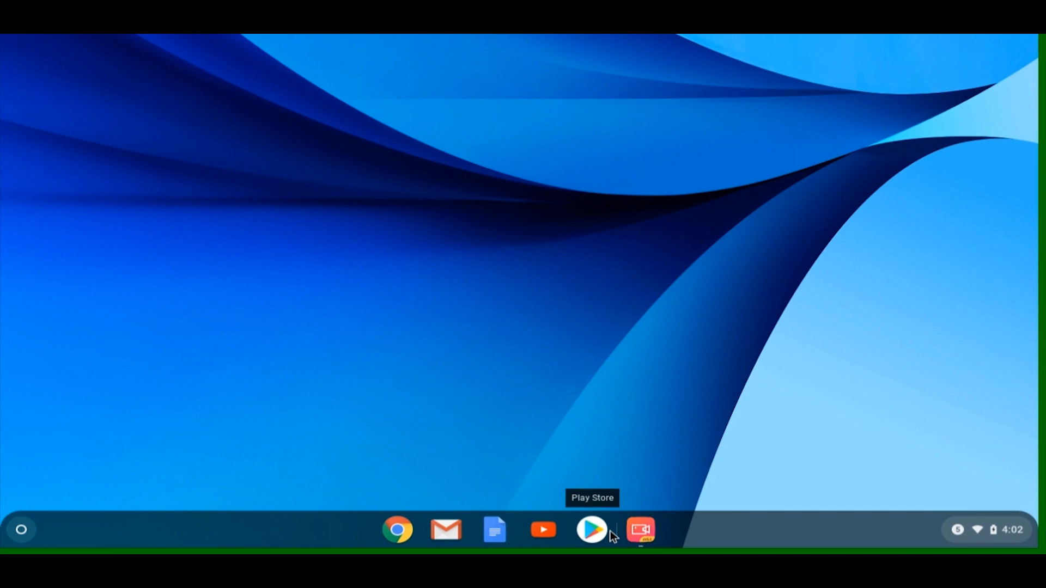
Launch the Play Store, search "shurley portal" and open the Shurley Portal listing page
{"action": "left_click", "coordinate": [591, 530]}
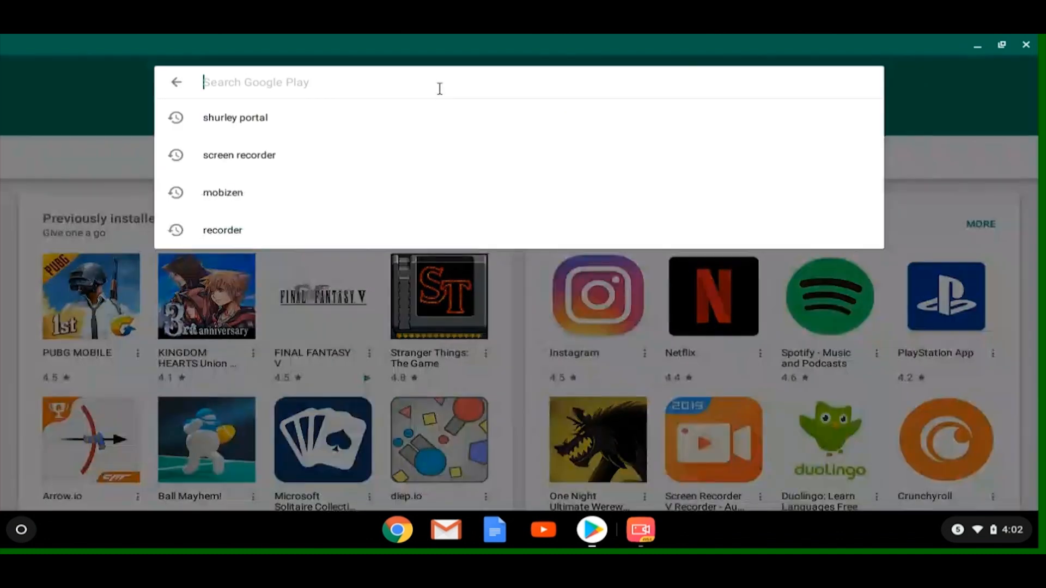
{"action": "type", "text": "shurley"}
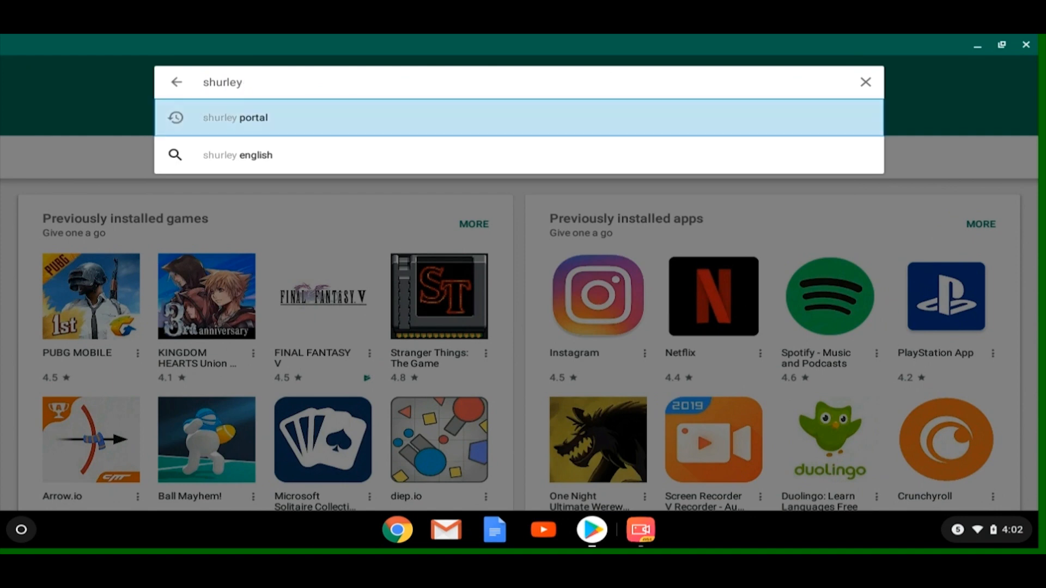
{"action": "left_click", "coordinate": [236, 118]}
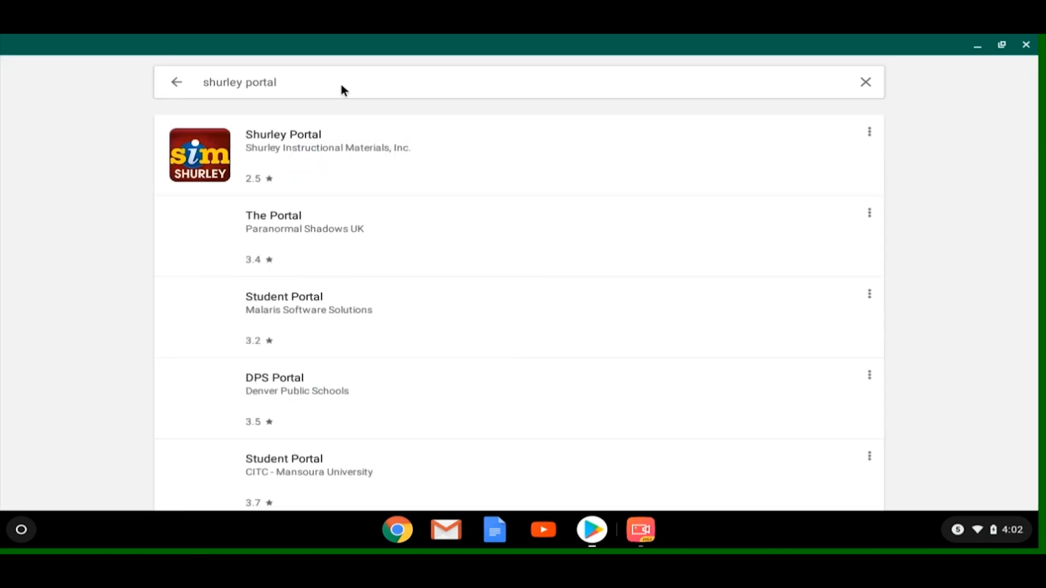
{"action": "left_click", "coordinate": [283, 141]}
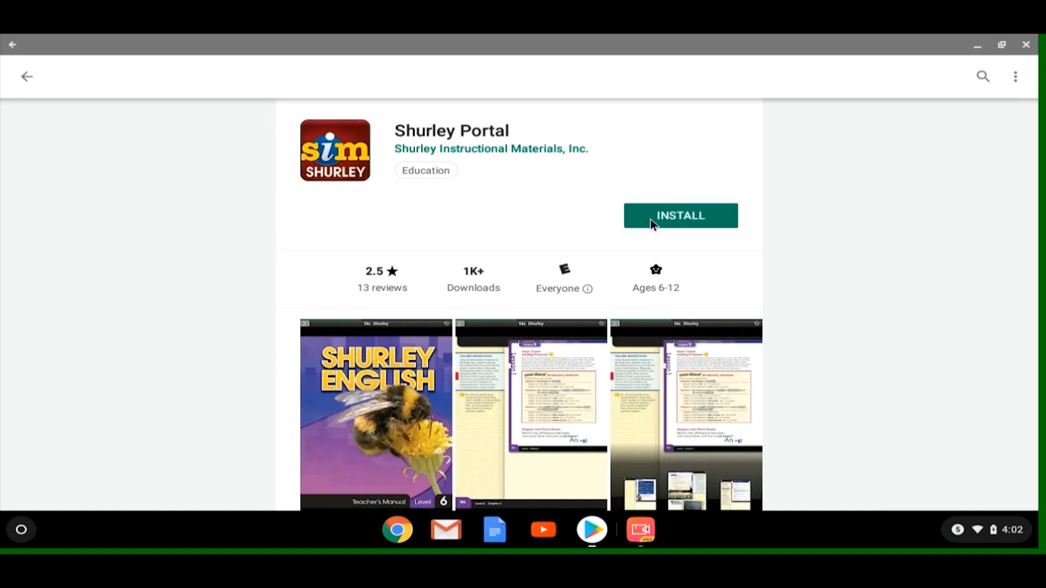
Install the Shurley Portal app from its listing page
{"action": "left_click", "coordinate": [680, 214]}
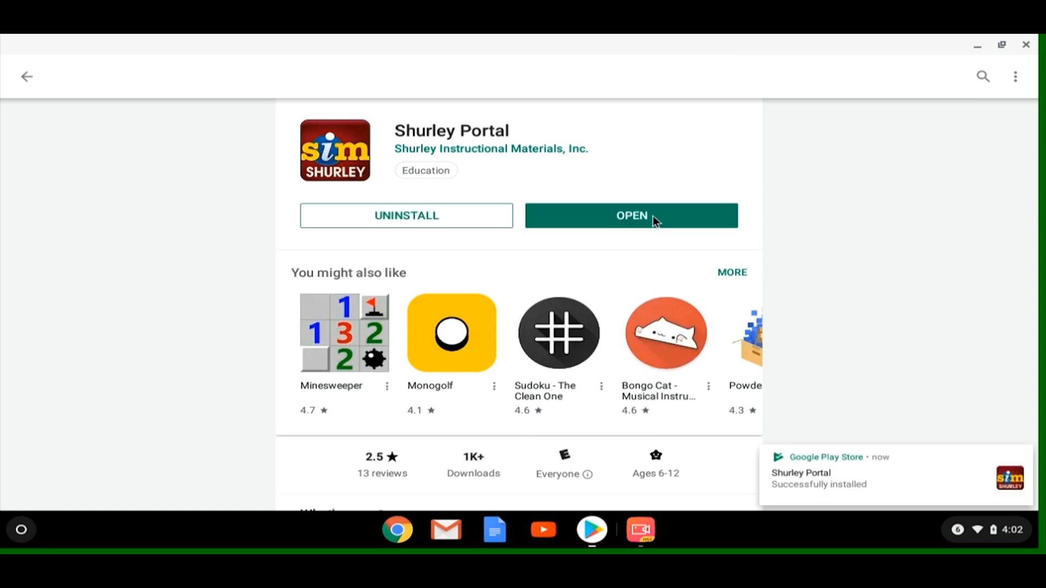
{"action": "left_click", "coordinate": [630, 216]}
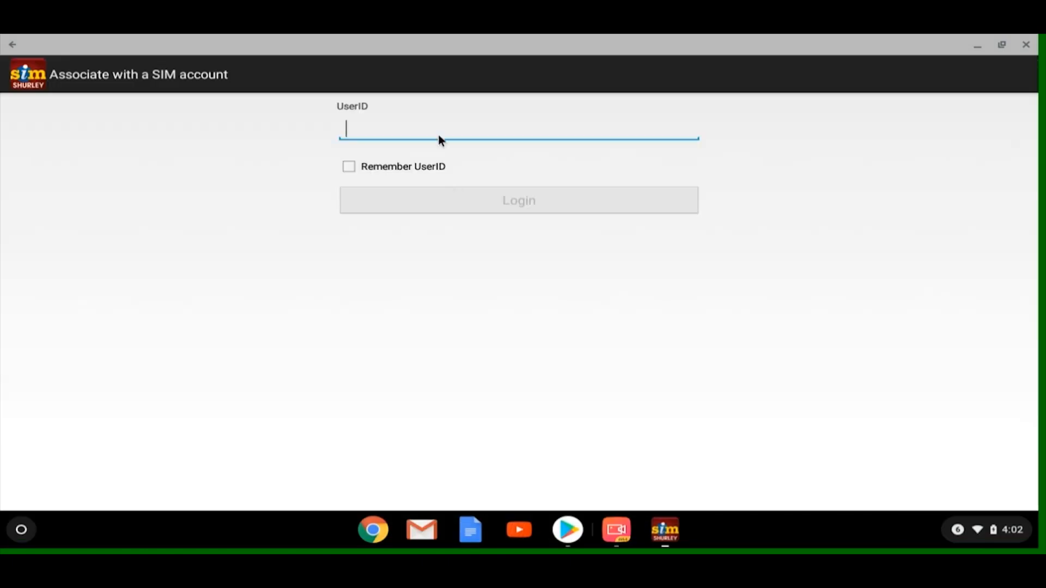
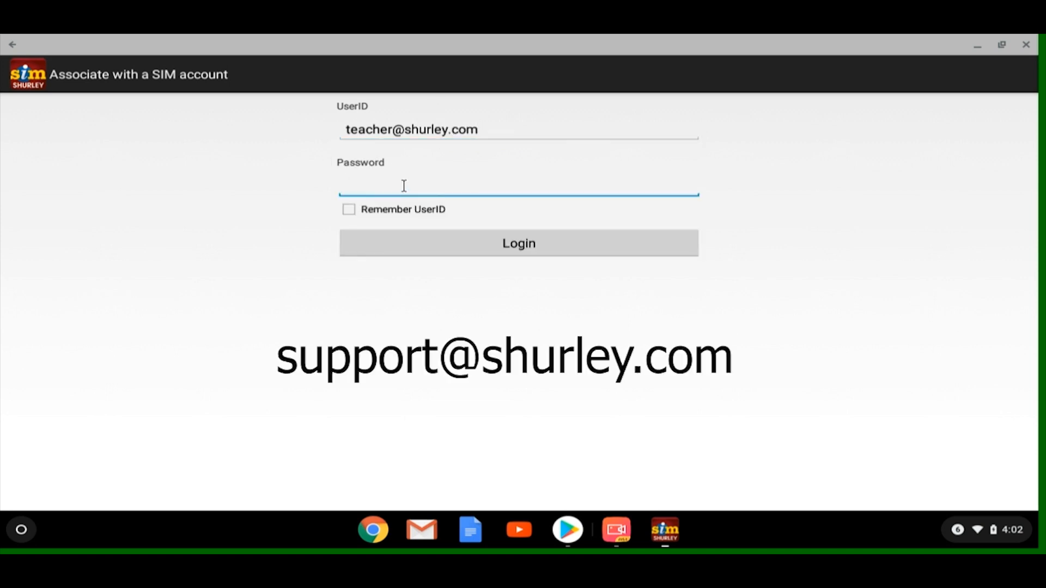
{"action": "left_click", "coordinate": [518, 186]}
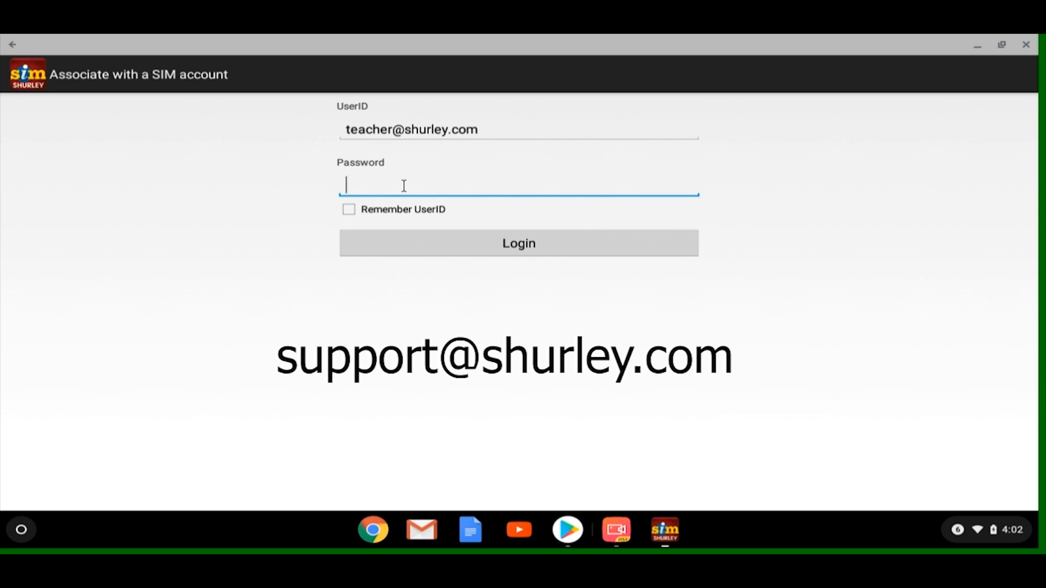